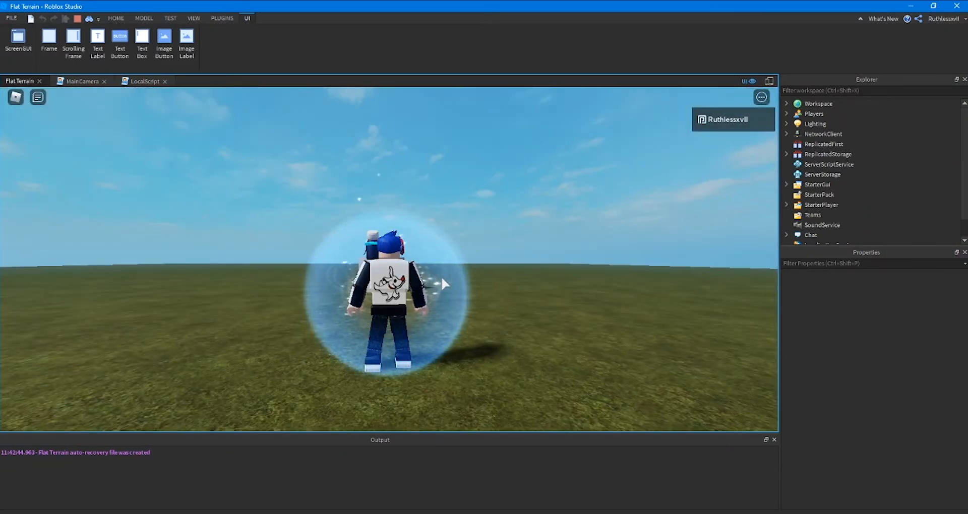
Stop the running play test and return the flat grass terrain to edit mode.
click(11, 17)
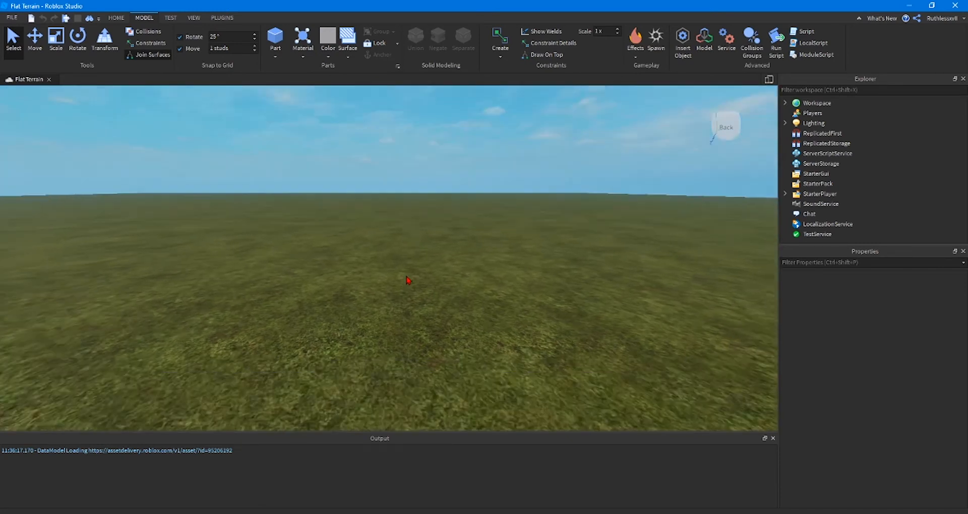
Insert a Part, scale it into a tall cube, rotate it slightly, and insert a second flat part.
click(275, 39)
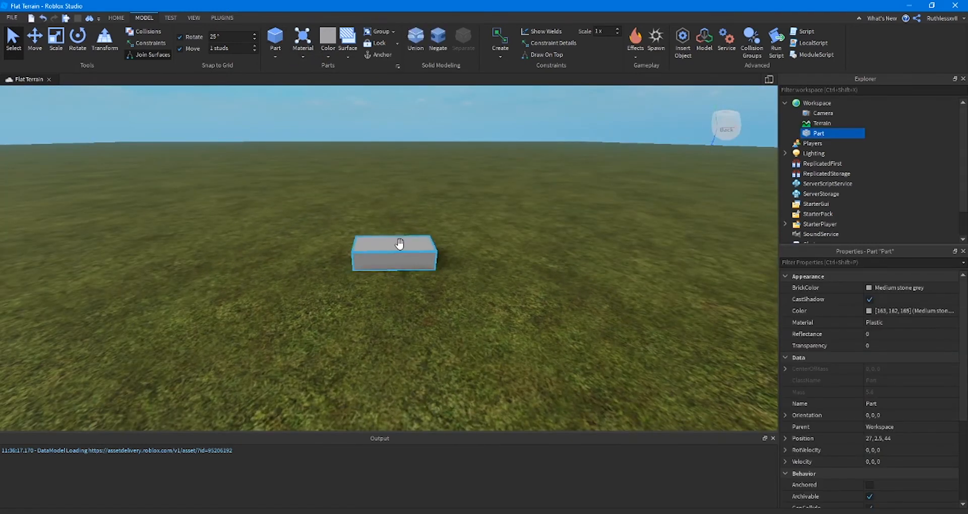
click(55, 38)
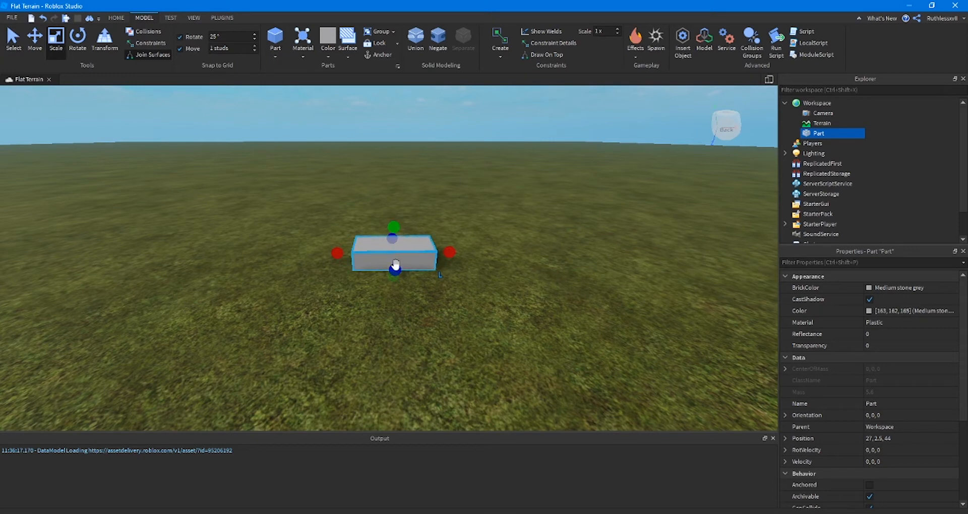
drag(394, 228, 395, 193)
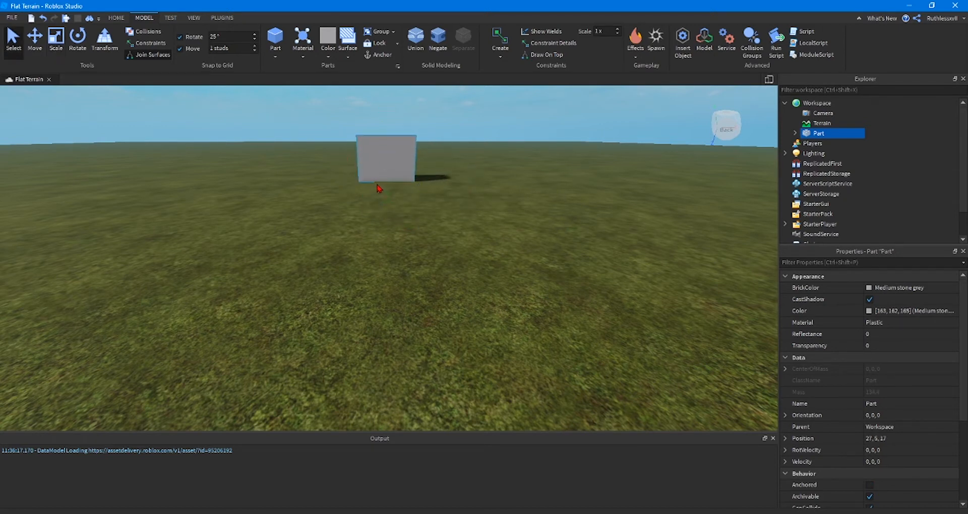
click(77, 36)
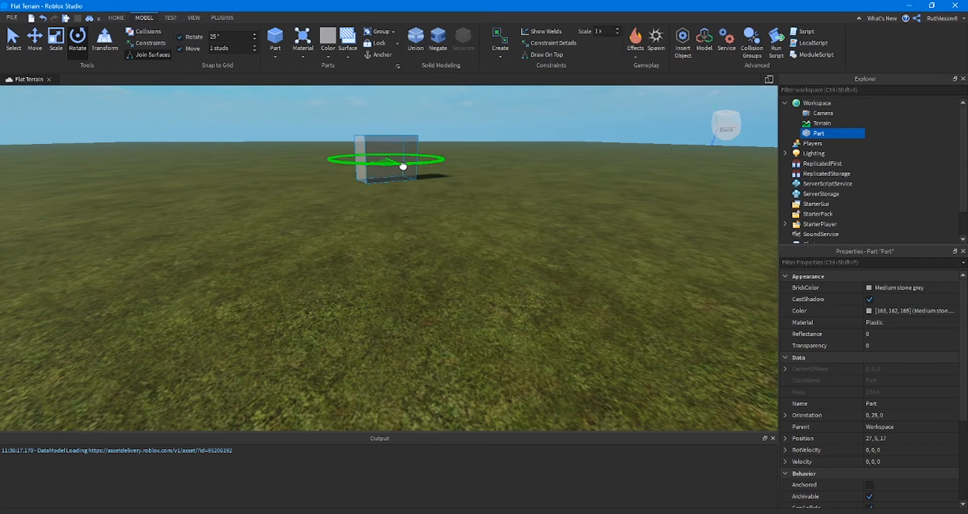
click(448, 207)
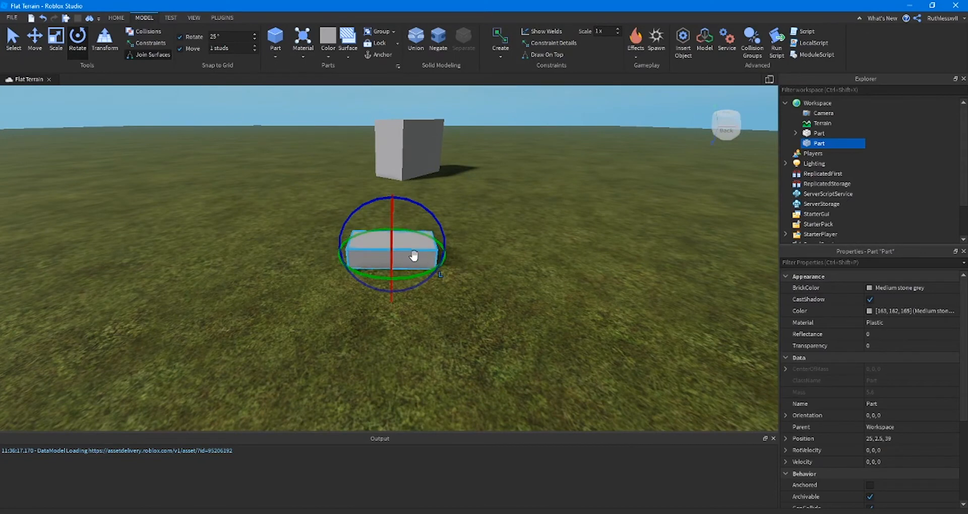
Lift the flat part with the Move tool so it floats at height 7.5 in front of the cube.
click(34, 39)
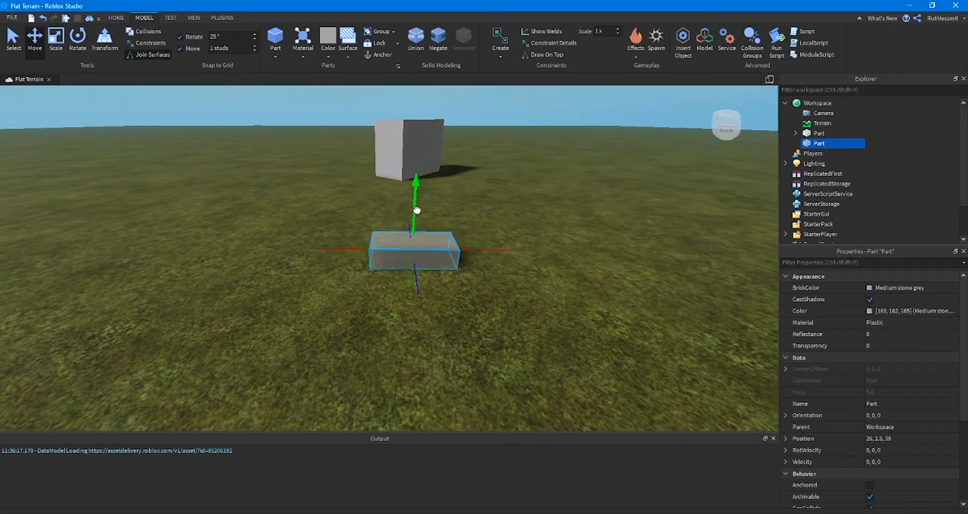
drag(415, 210, 419, 135)
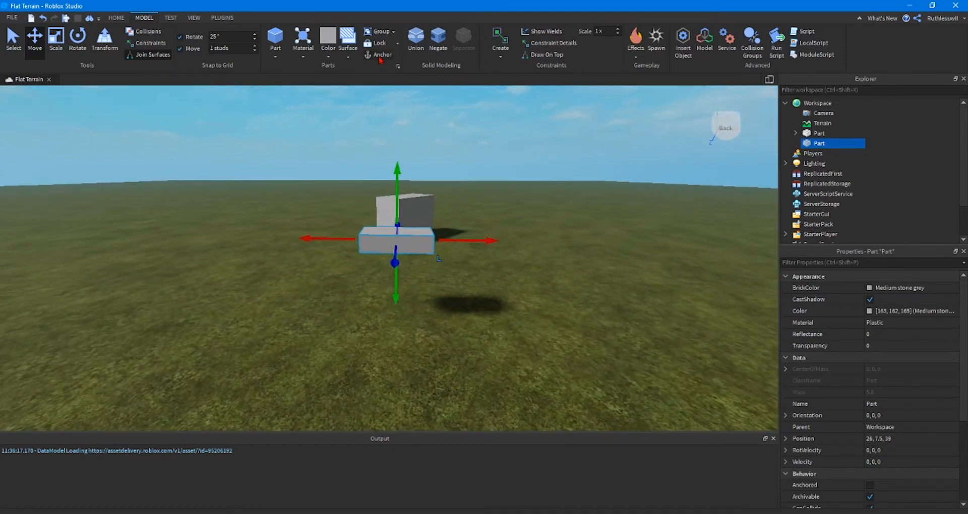
Anchor the floating part and rename it CameraPos in the Explorer.
click(381, 55)
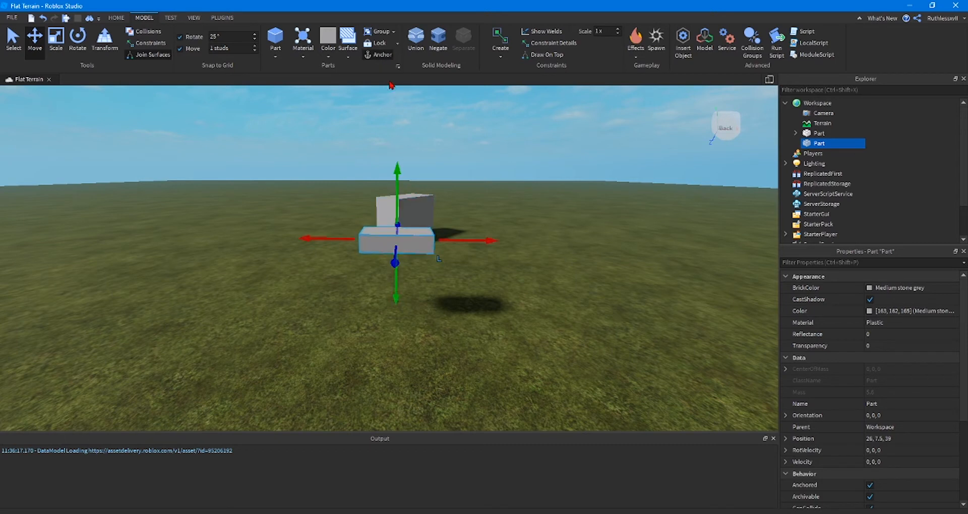
mouse_move(304, 118)
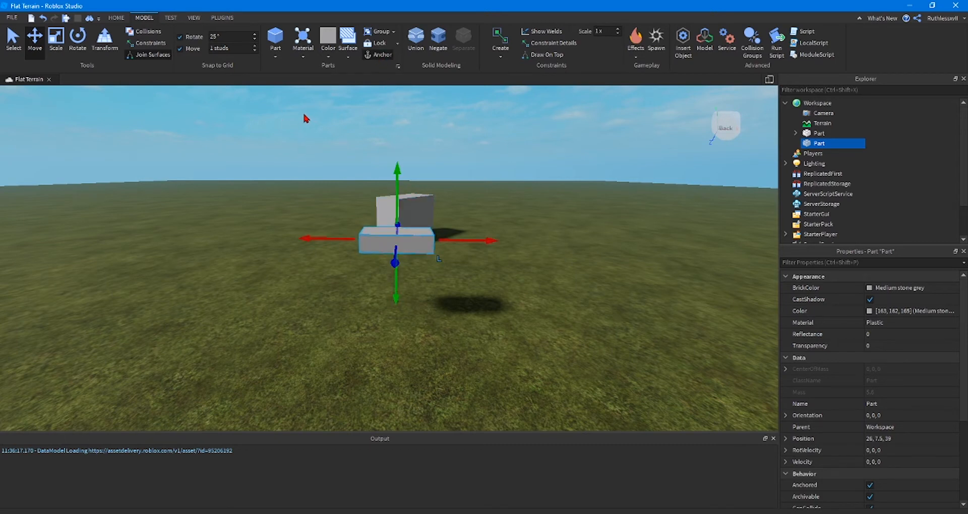
double_click(819, 143)
text(CameraPos)
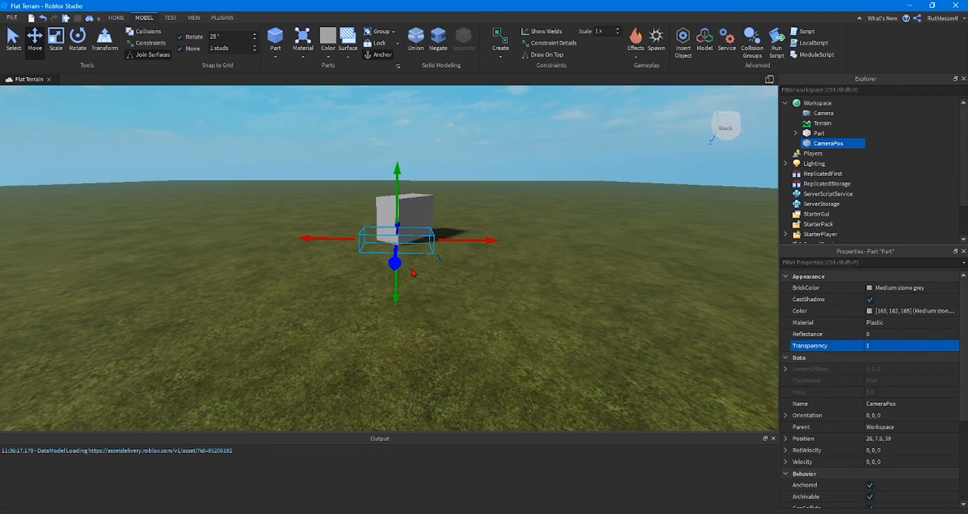
mouse_move(472, 265)
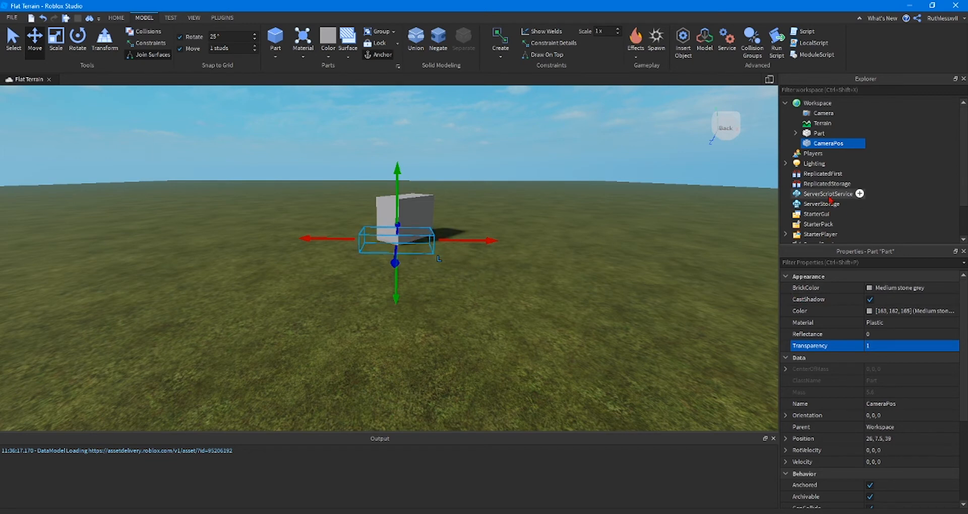
Insert a LocalScript under StarterGui for the camera blur code.
scroll(down, 3)
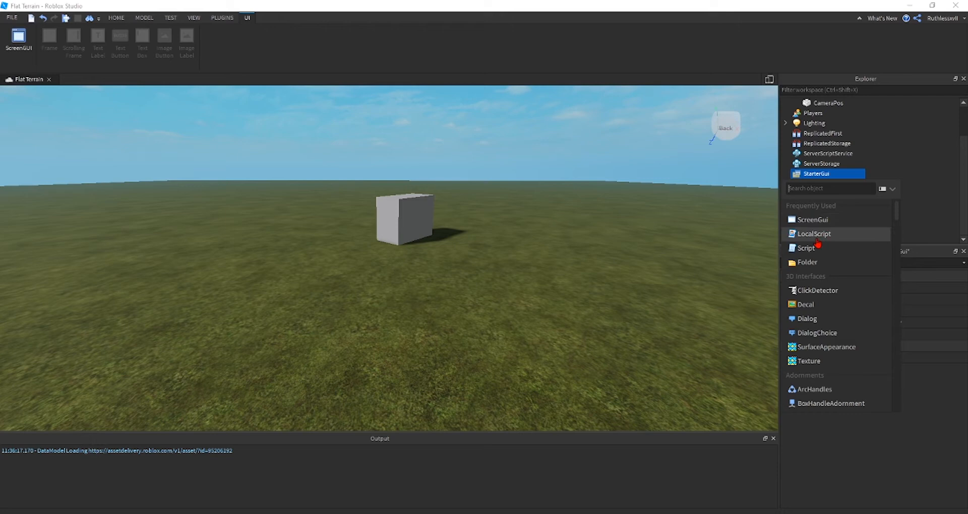
mouse_move(806, 247)
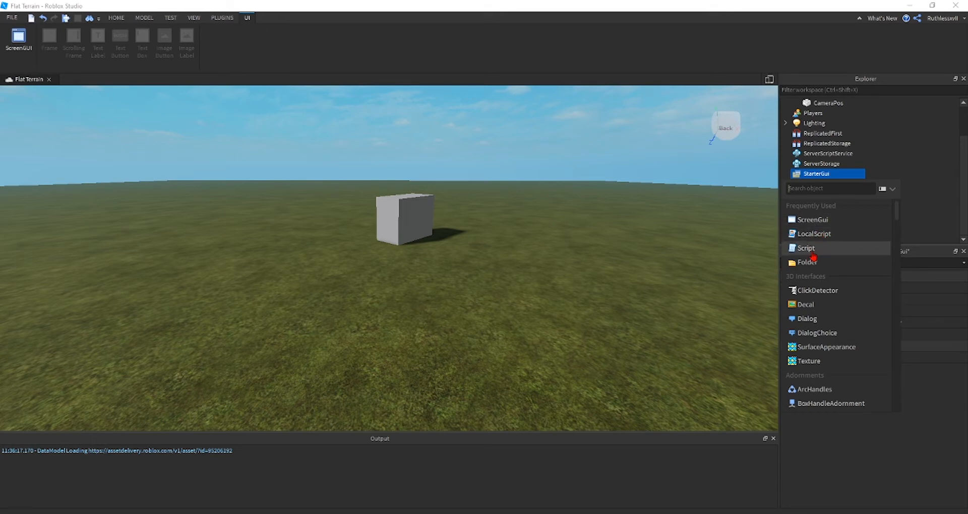
click(814, 233)
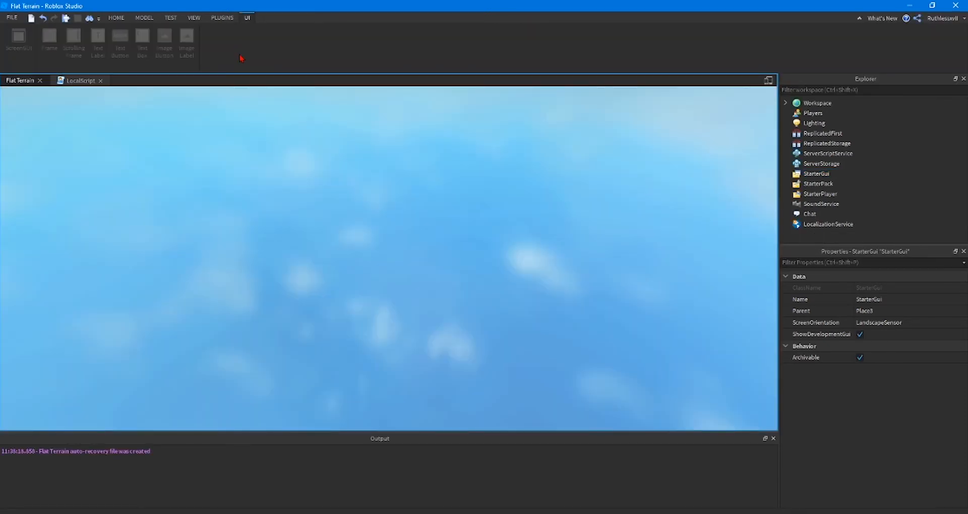
Return to the Home tab and stop the blurred-camera test run.
click(116, 17)
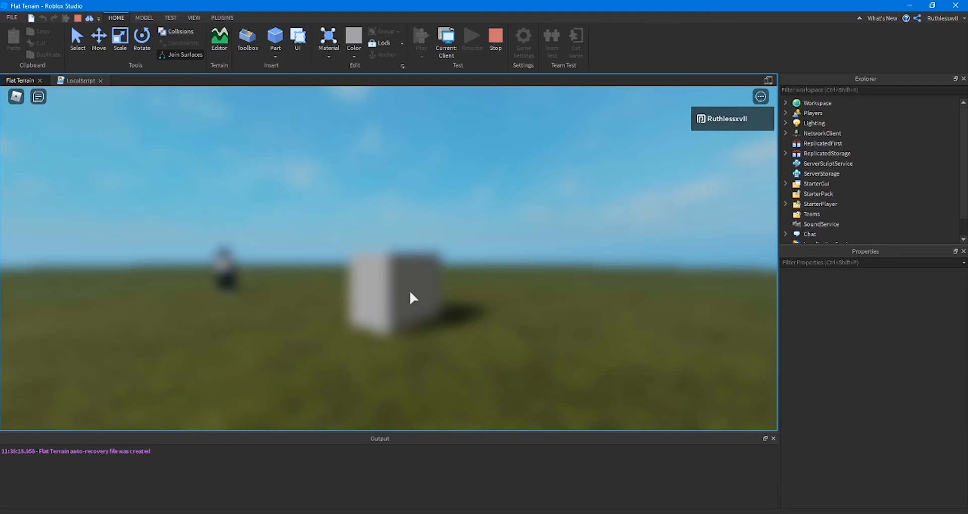
mouse_move(247, 273)
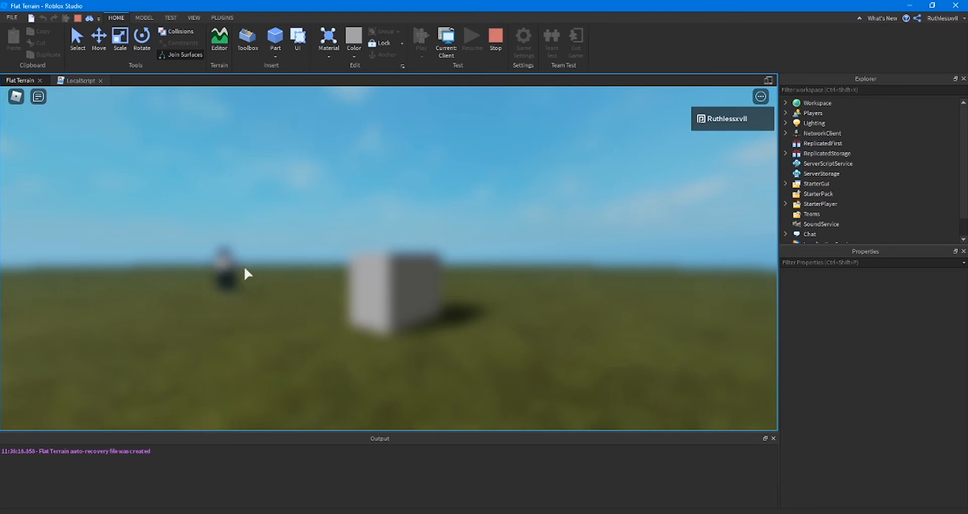
mouse_move(242, 285)
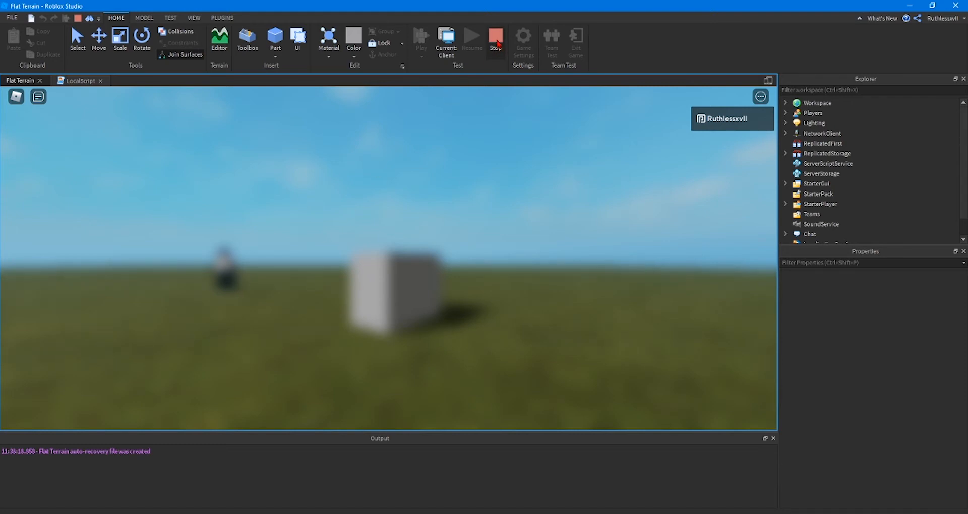
click(495, 42)
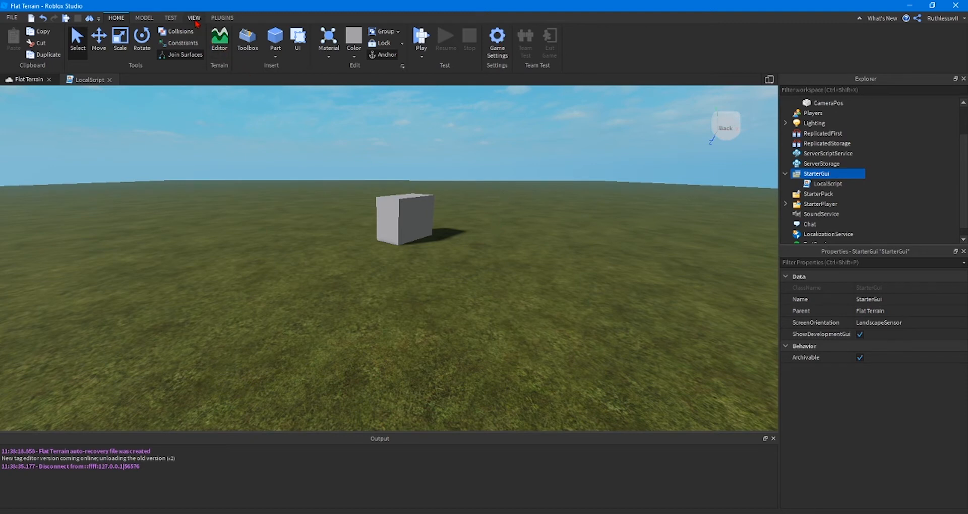
Select the SpawnLocation pad and shift it slightly across the grass.
click(193, 17)
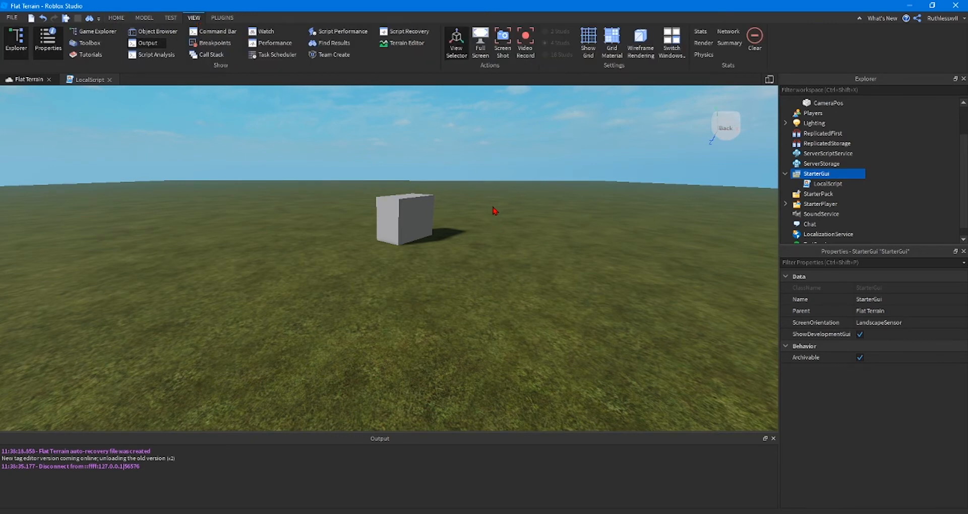
click(144, 18)
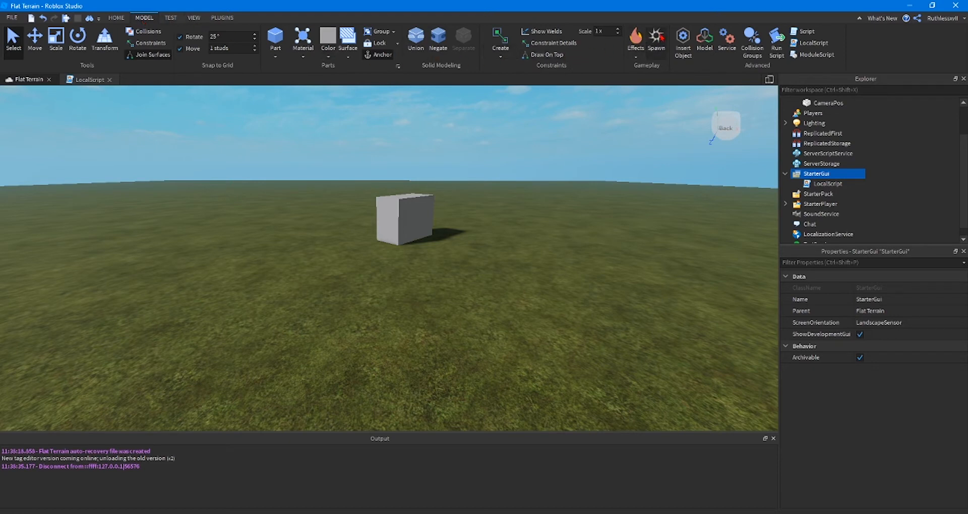
mouse_move(656, 38)
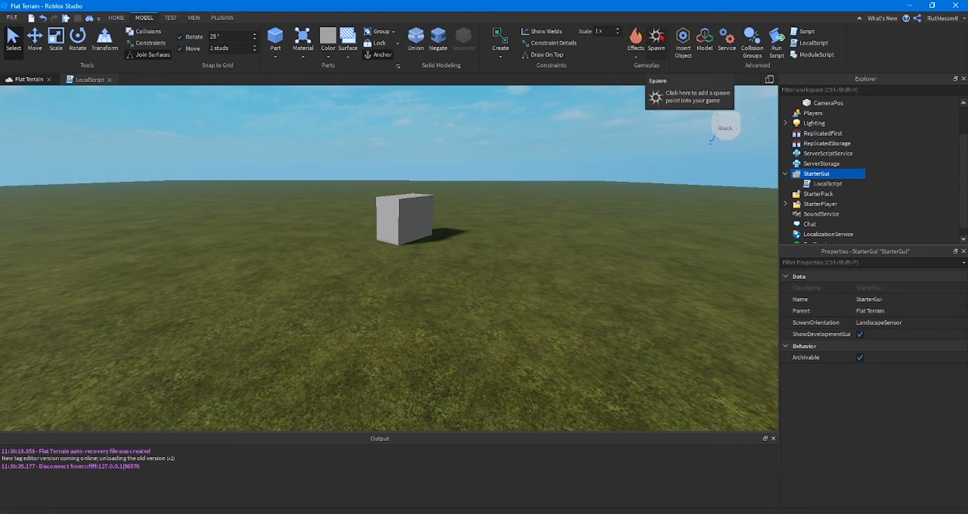
click(655, 38)
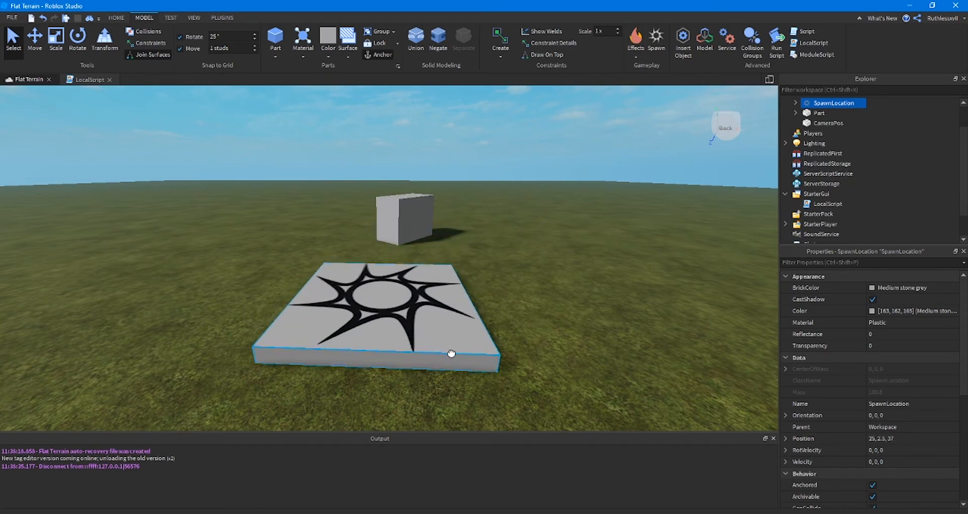
drag(450, 354, 471, 361)
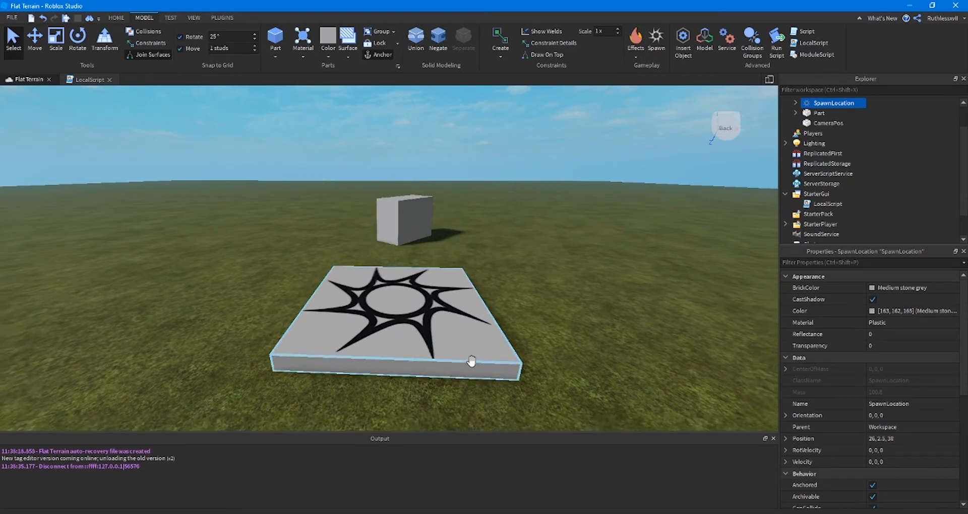
Select CameraPos and the spawn pad in turn to check CameraPos hovers above the pad.
click(828, 123)
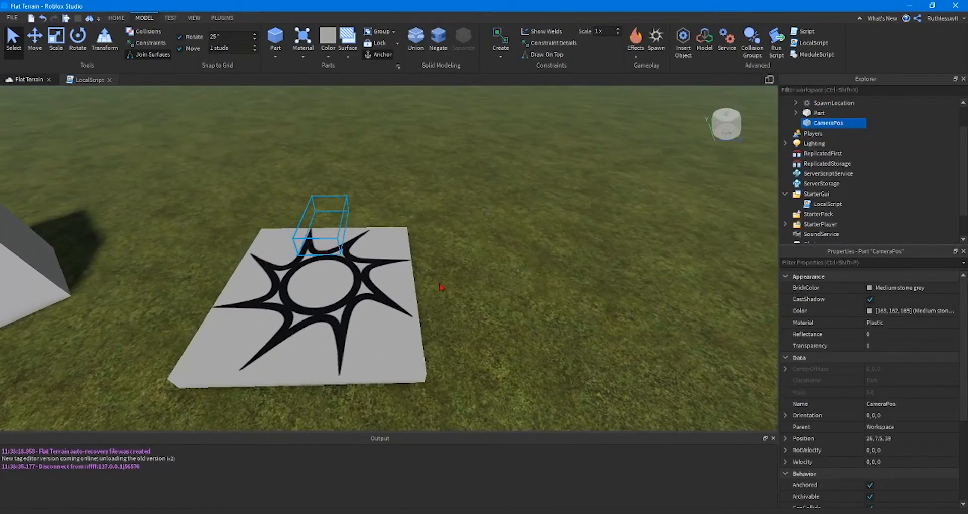
click(834, 102)
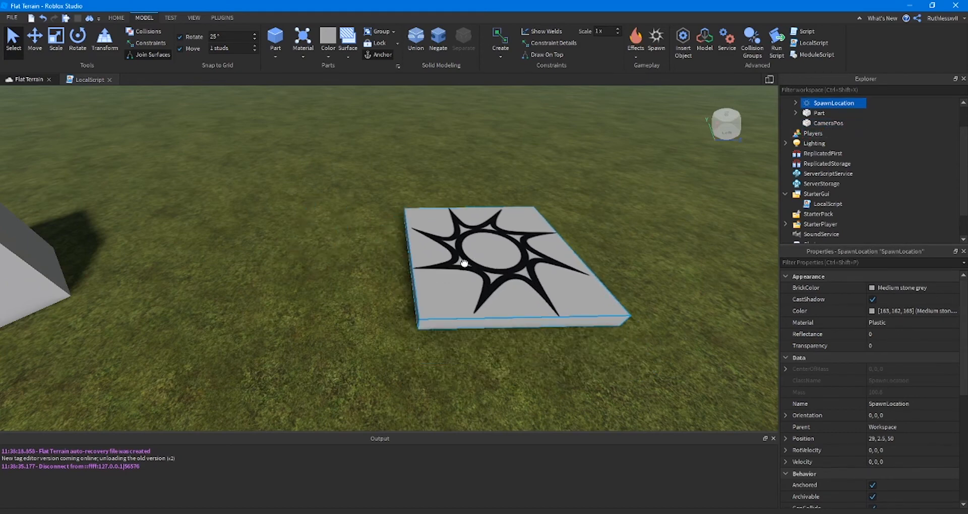
click(828, 123)
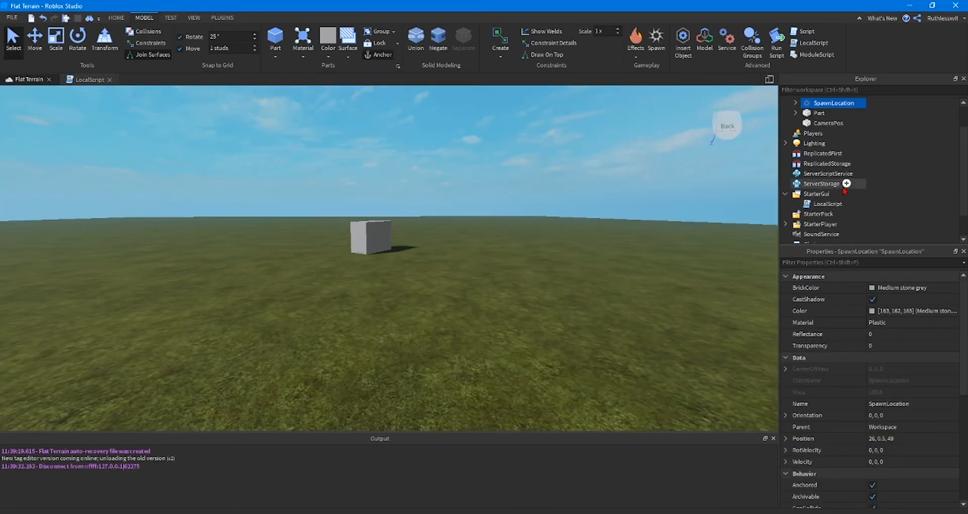
mouse_move(830, 193)
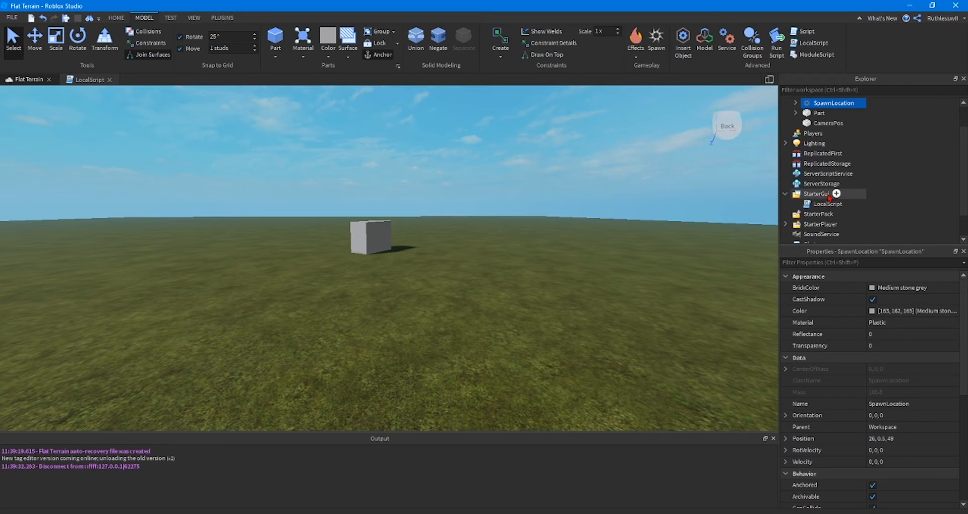
Rename the LocalScript under StarterGui to MainCamera.
click(828, 204)
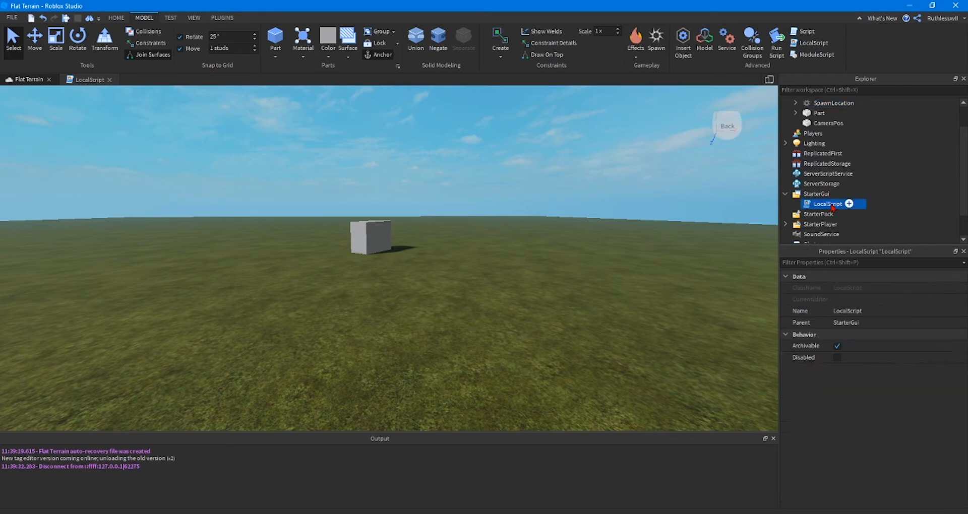
double_click(829, 204)
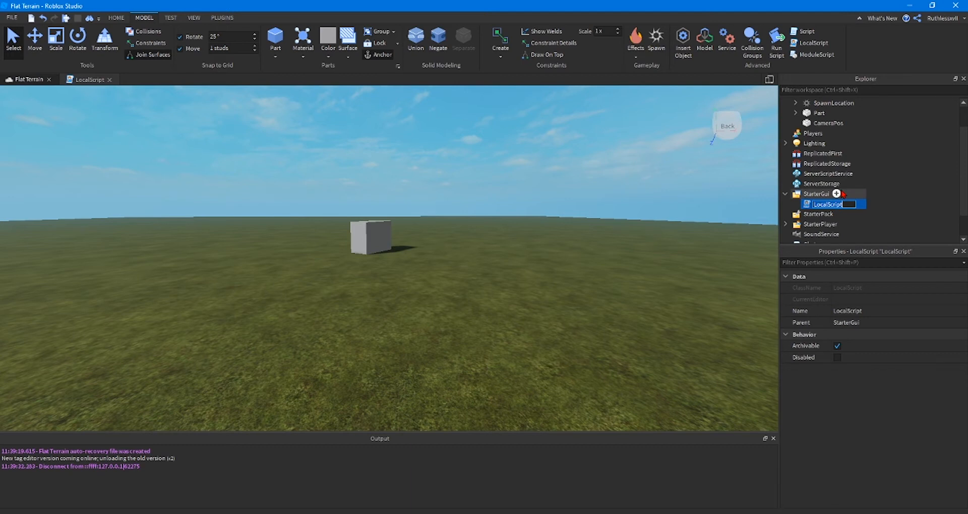
text(MainCamera)
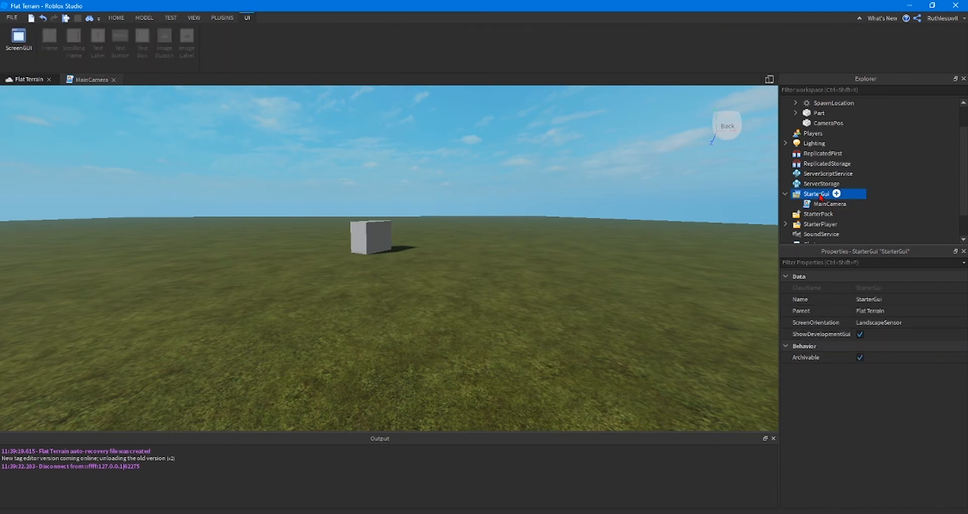
Add a ScreenGui under StarterGui with a TextButton inside it.
click(836, 193)
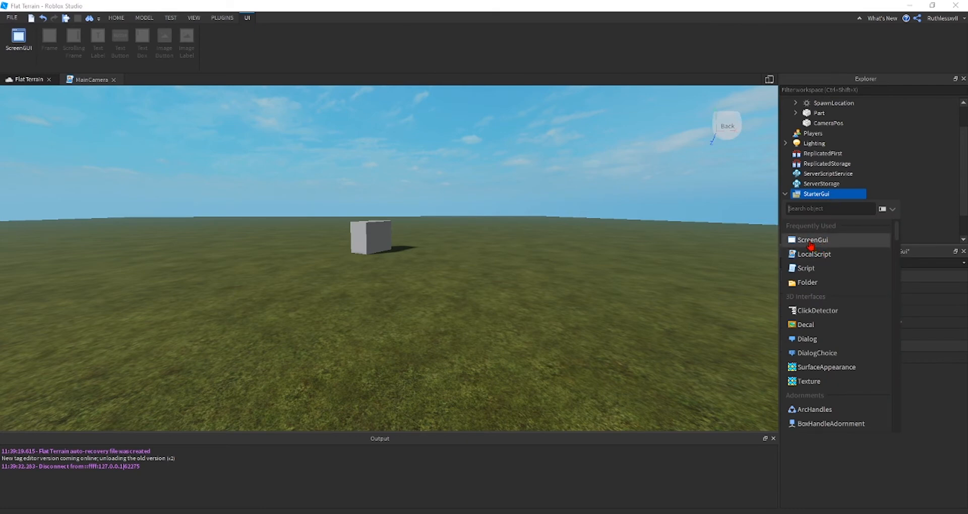
click(812, 240)
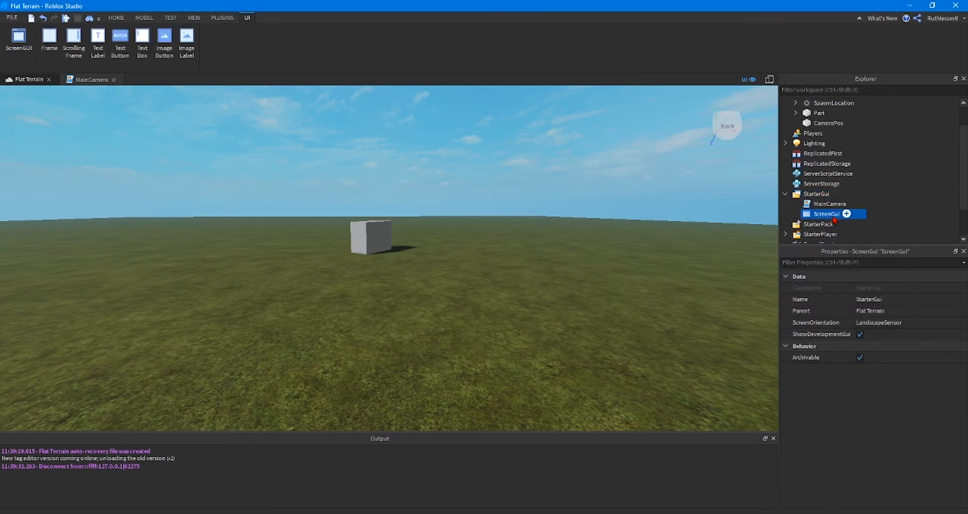
click(846, 214)
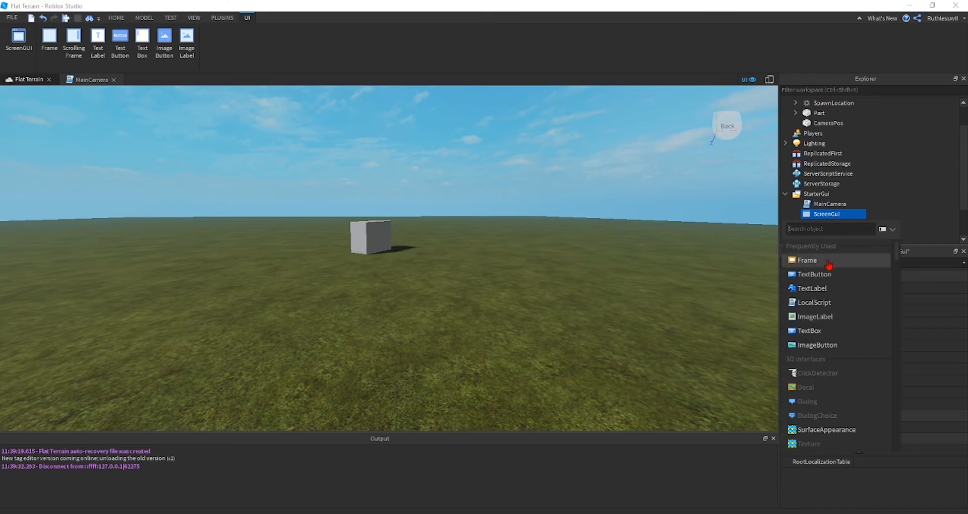
click(812, 274)
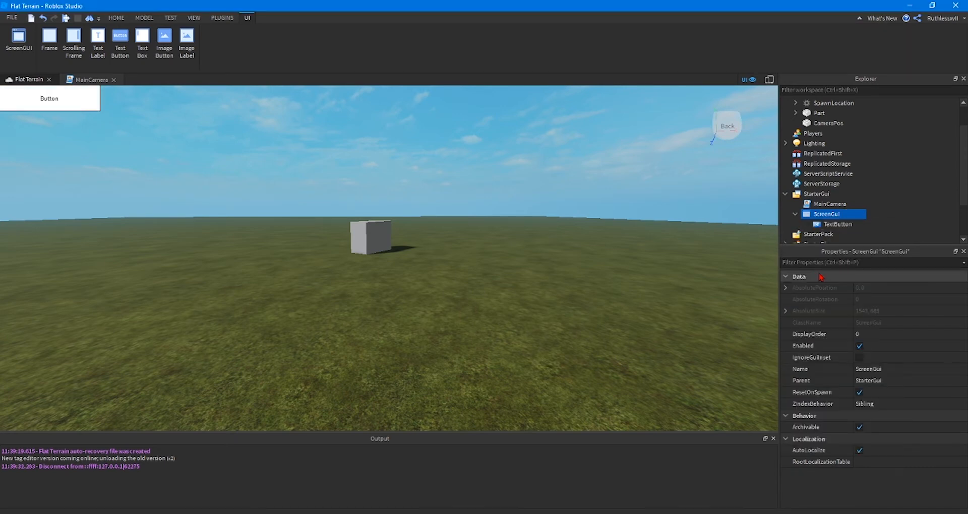
Rename the new TextButton to 'Play button'.
click(836, 223)
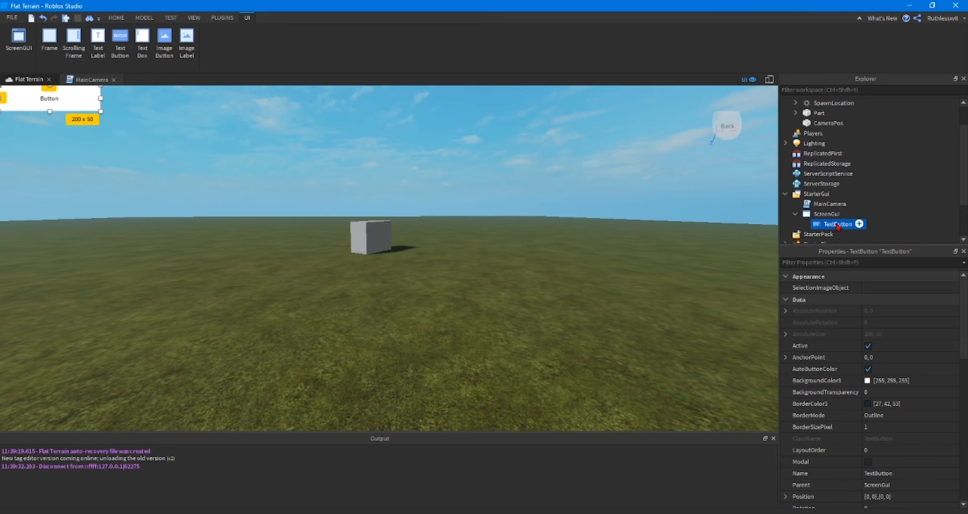
double_click(836, 223)
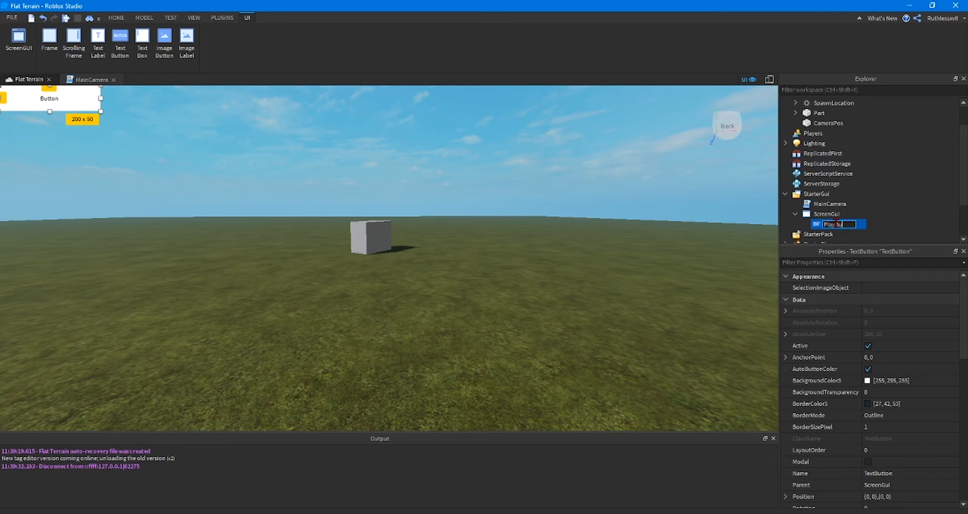
text(Play button)
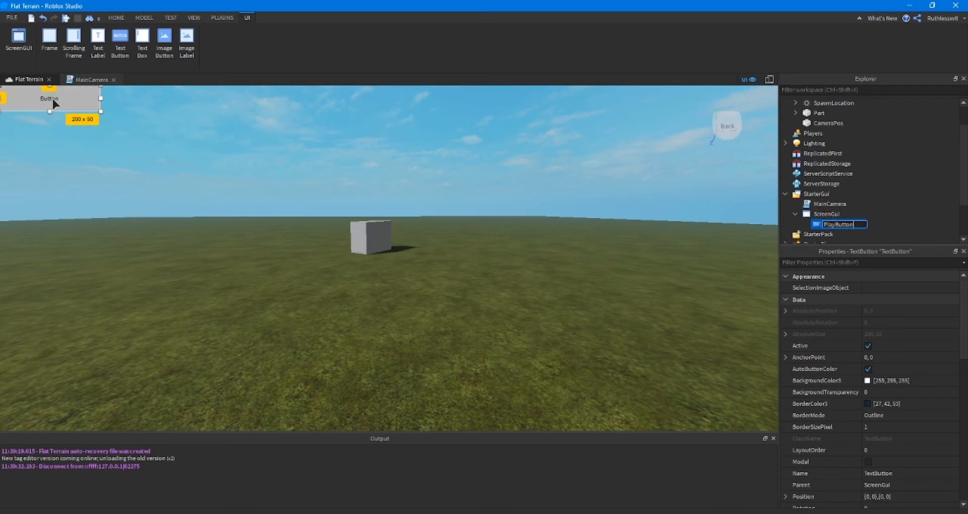
Move the button to the screen centre and set its Size to {0,400},{0,100}.
drag(50, 99, 393, 259)
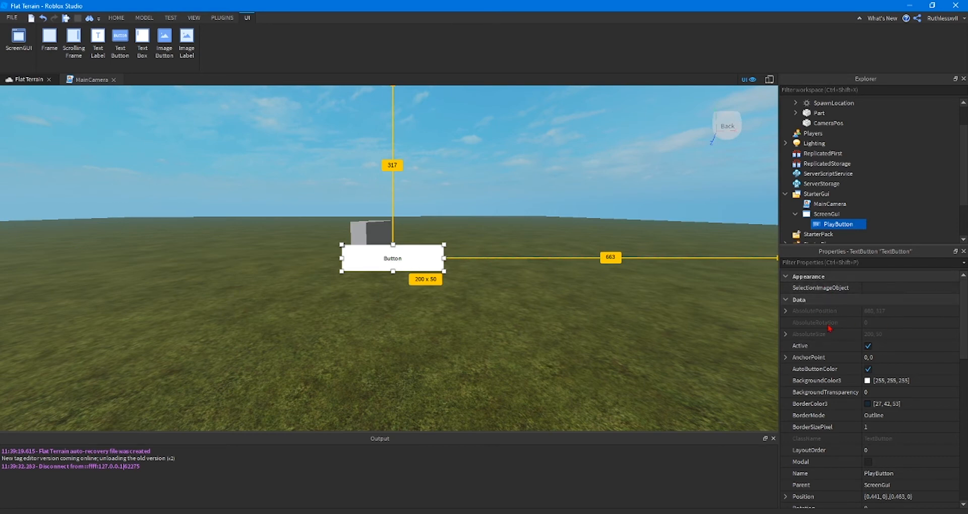
scroll(down, 3)
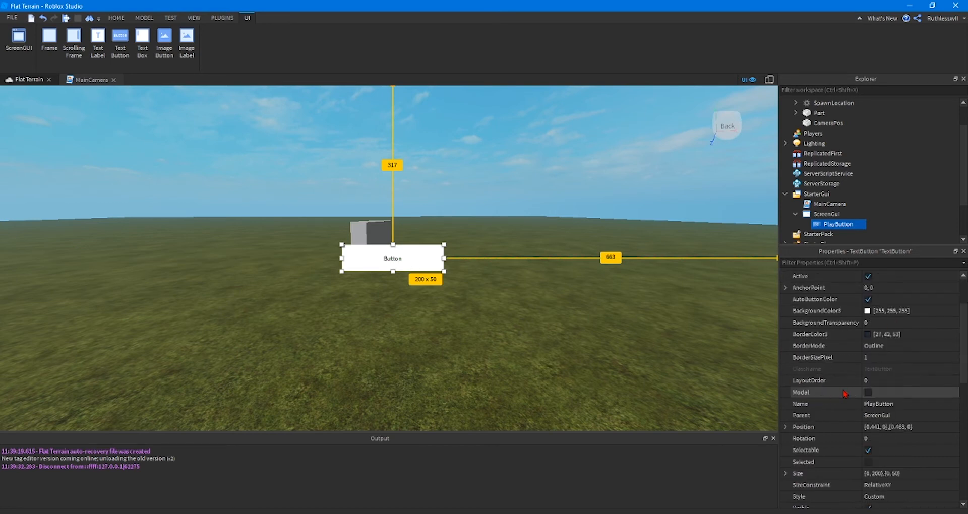
scroll(down, 3)
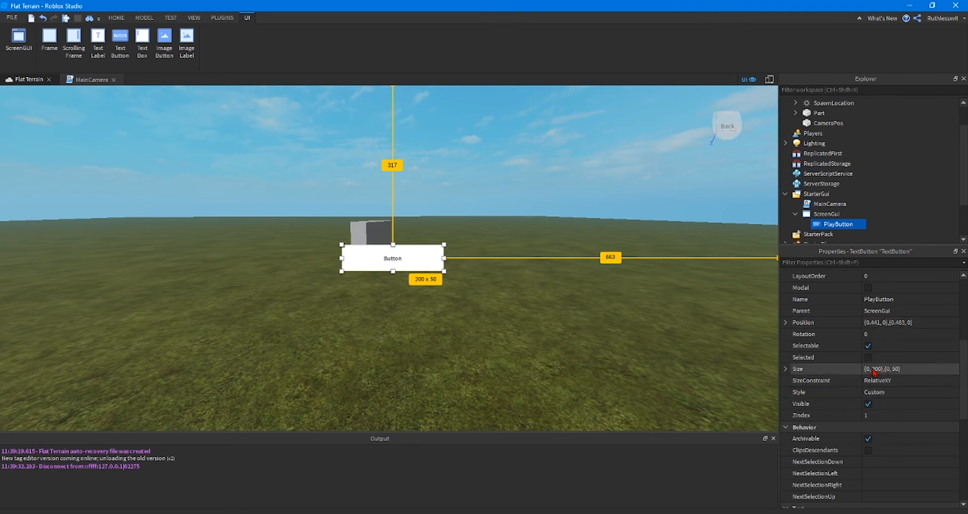
click(907, 368)
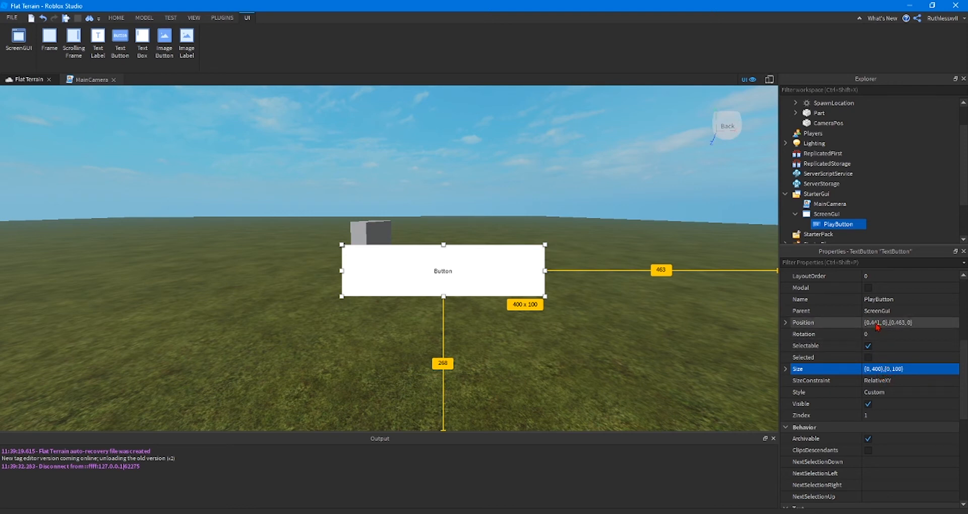
Set PlayButton's Position to {0.5,-200},{0.5,-50} so the 400 x 100 button is centered.
click(907, 322)
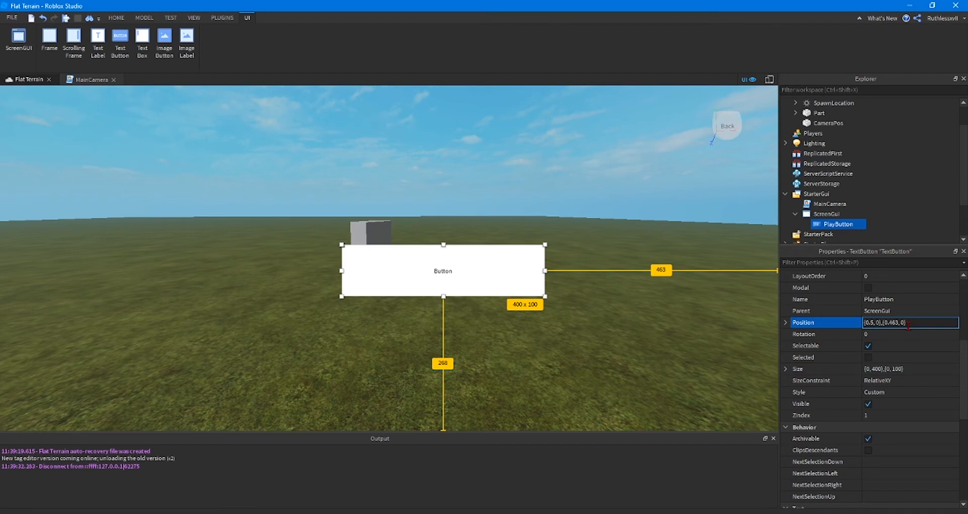
text({0.5,-0},{0.463, 0})
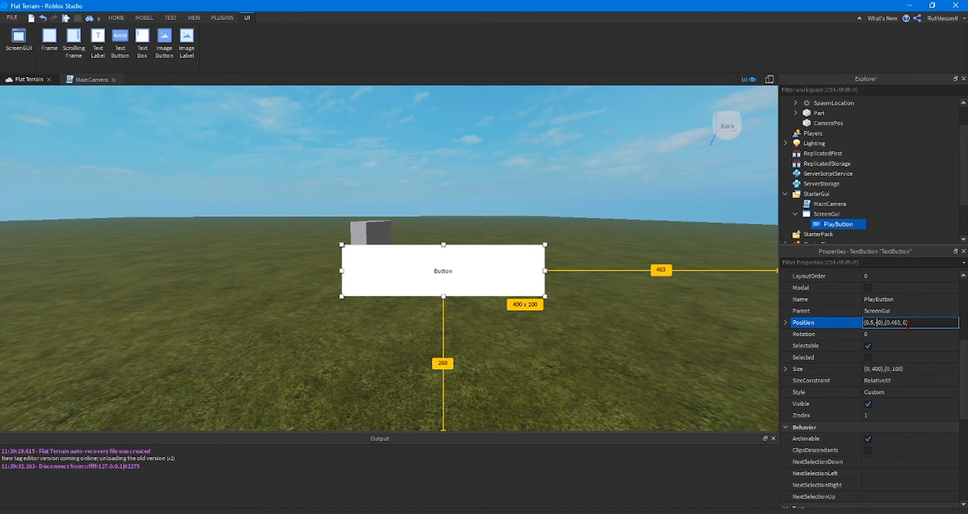
text(-2)
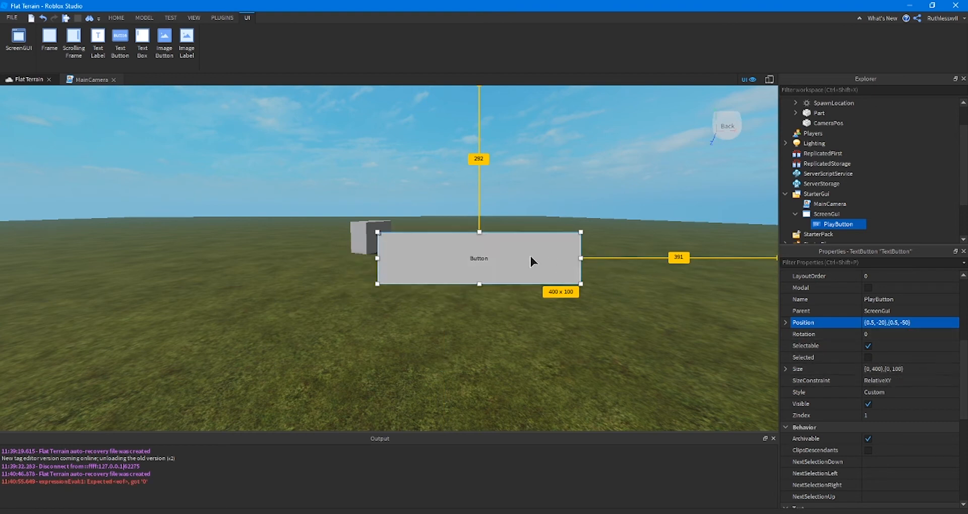
click(911, 322)
text(0)
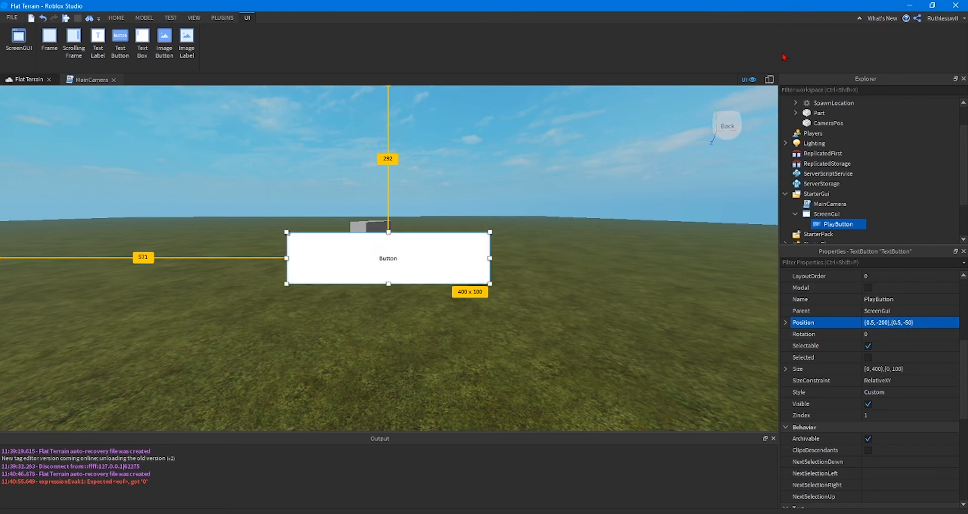
click(747, 79)
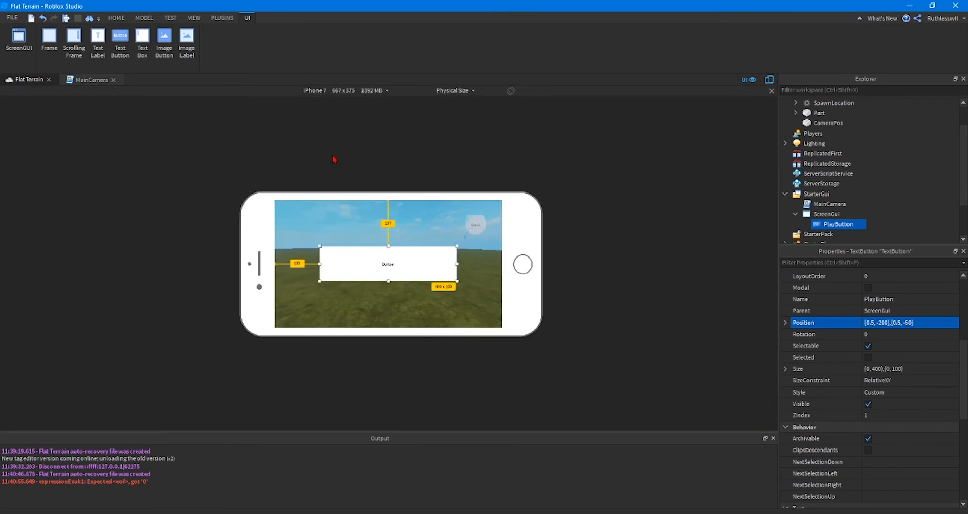
click(314, 90)
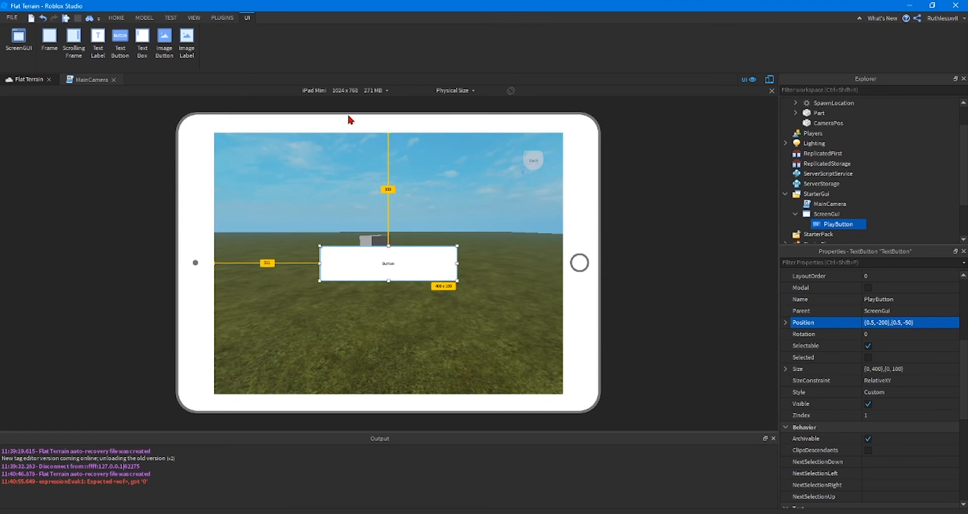
click(314, 91)
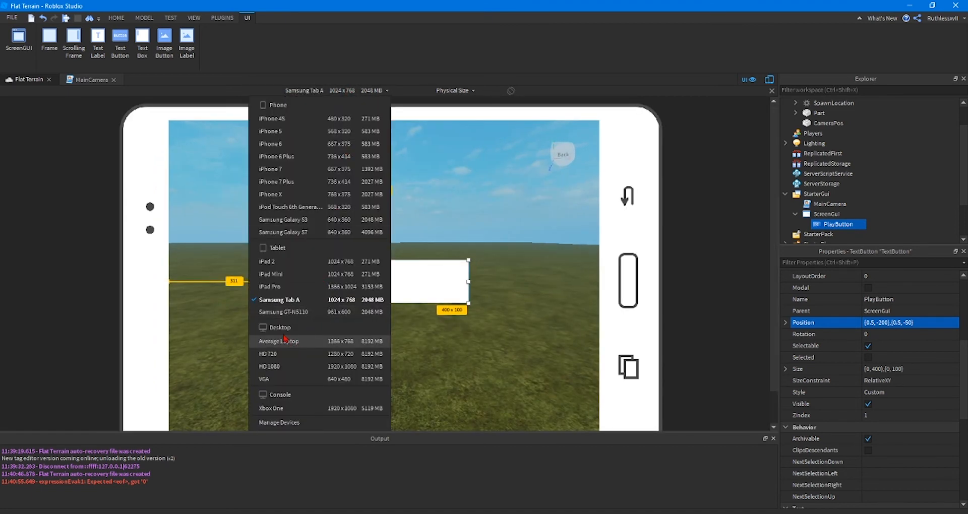
click(279, 340)
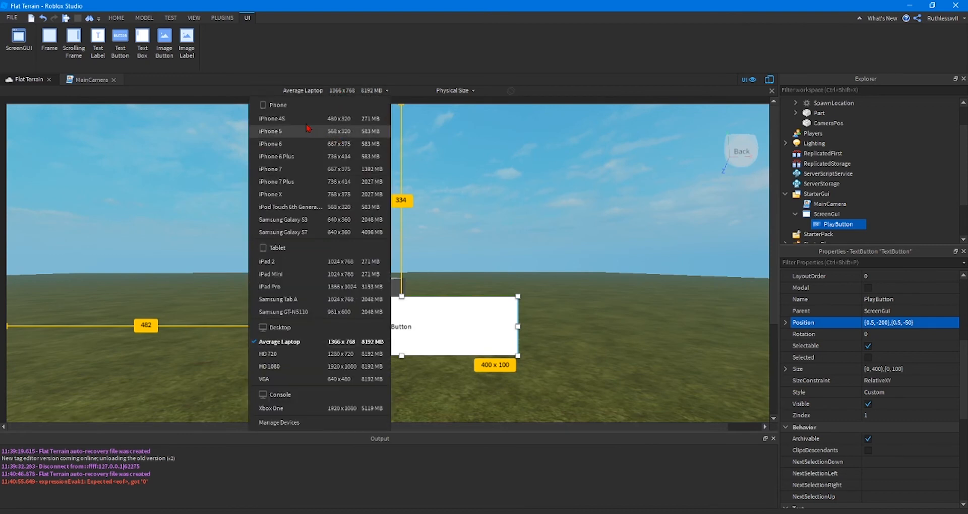
click(271, 118)
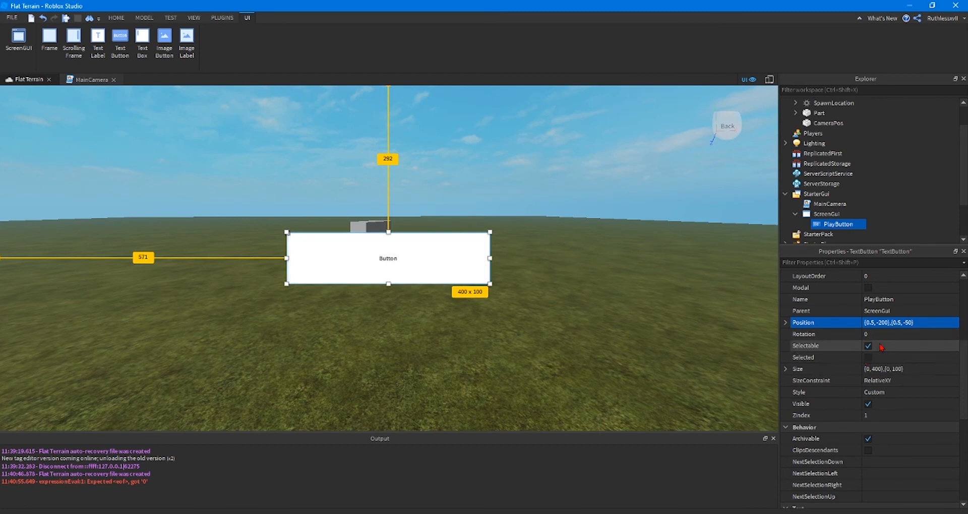
Give PlayButton a blue [0, 0, 255] BackgroundColor3 and a yellow [255, 255, 0] BorderColor3.
scroll(down, 3)
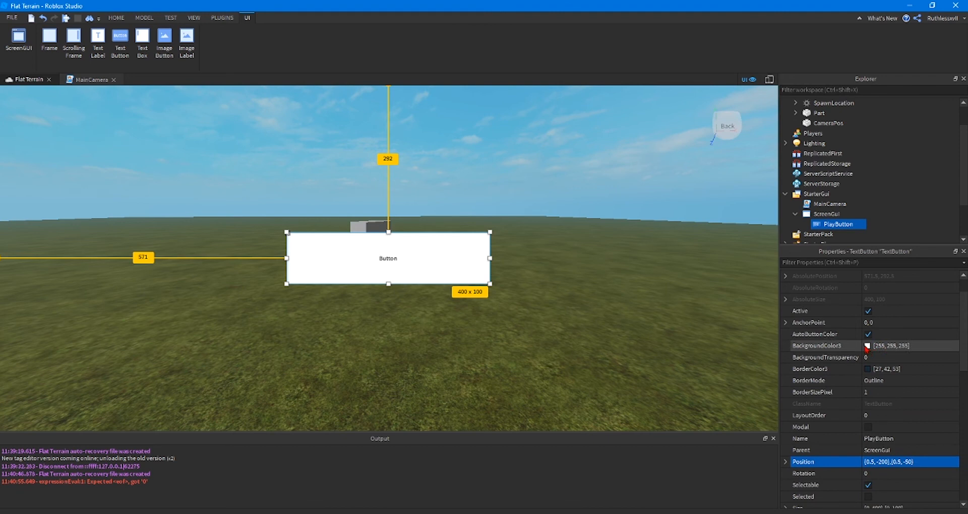
click(868, 346)
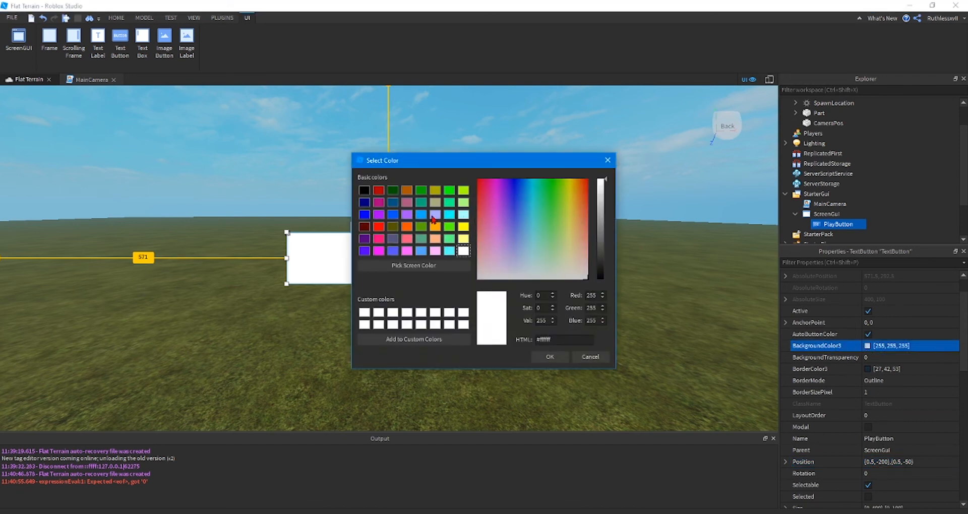
click(364, 202)
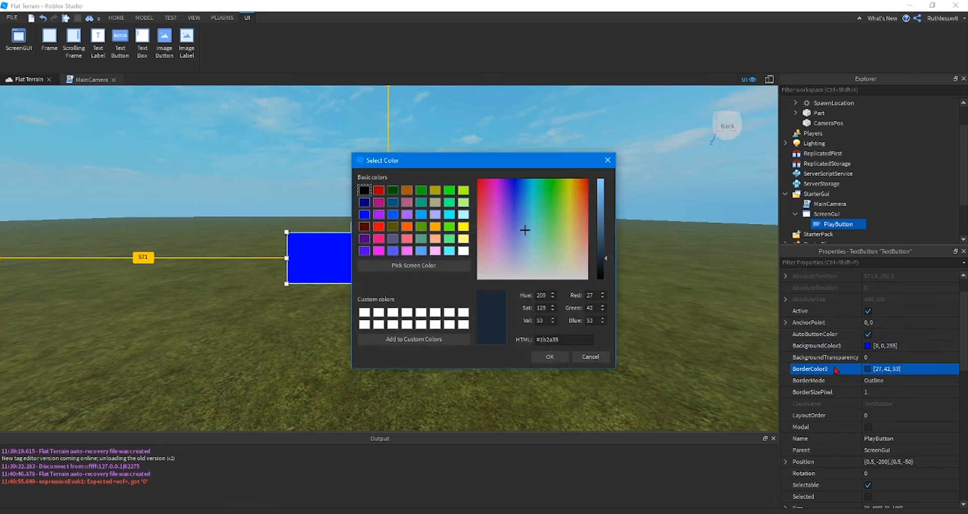
click(464, 226)
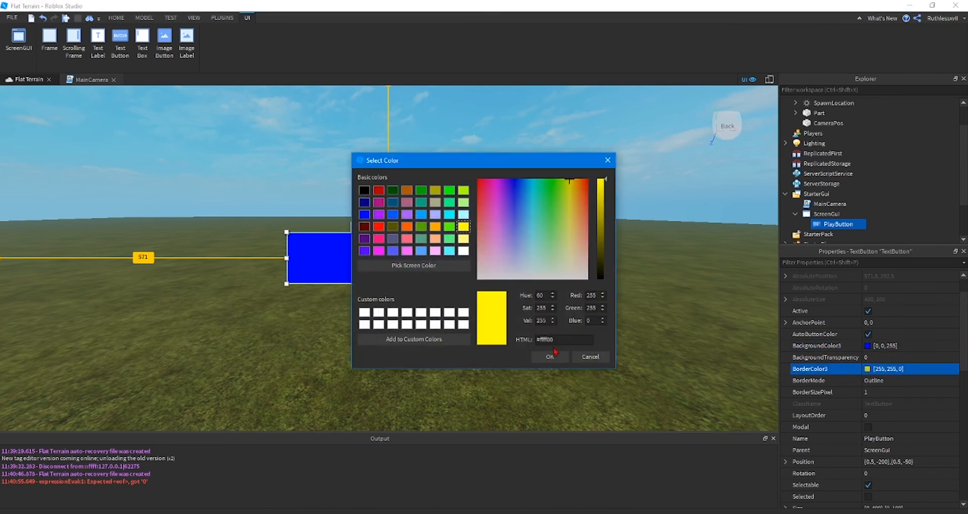
click(548, 357)
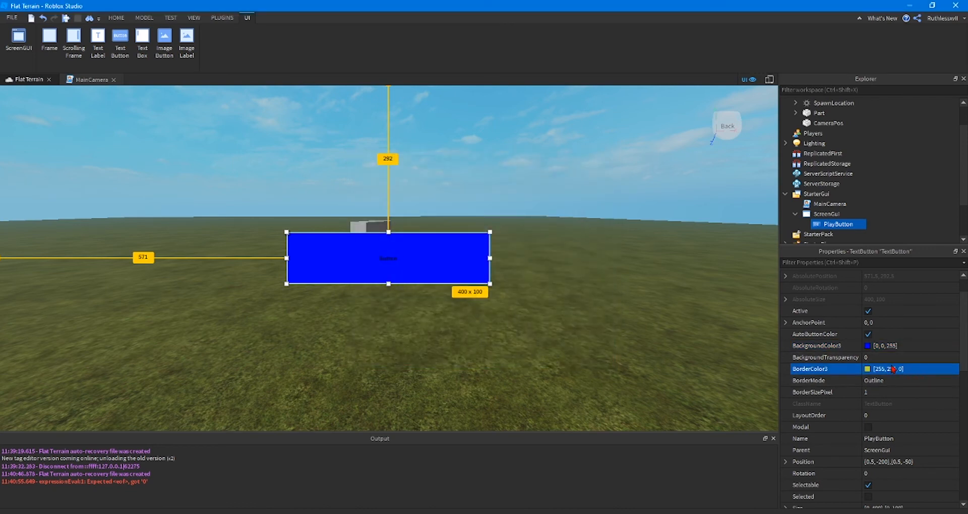
scroll(down, 3)
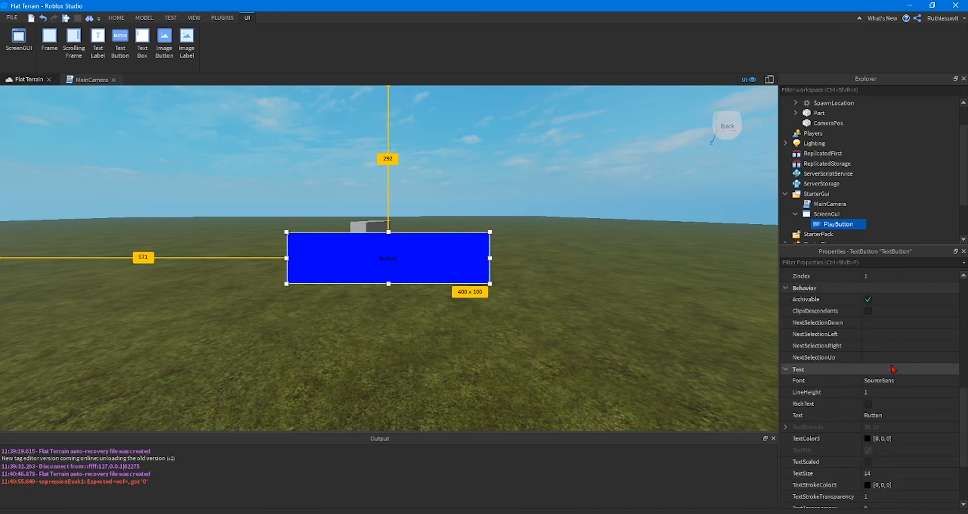
Set the button text to 'Welcome To My World' in the SciFi font with TextSize 44.
click(872, 380)
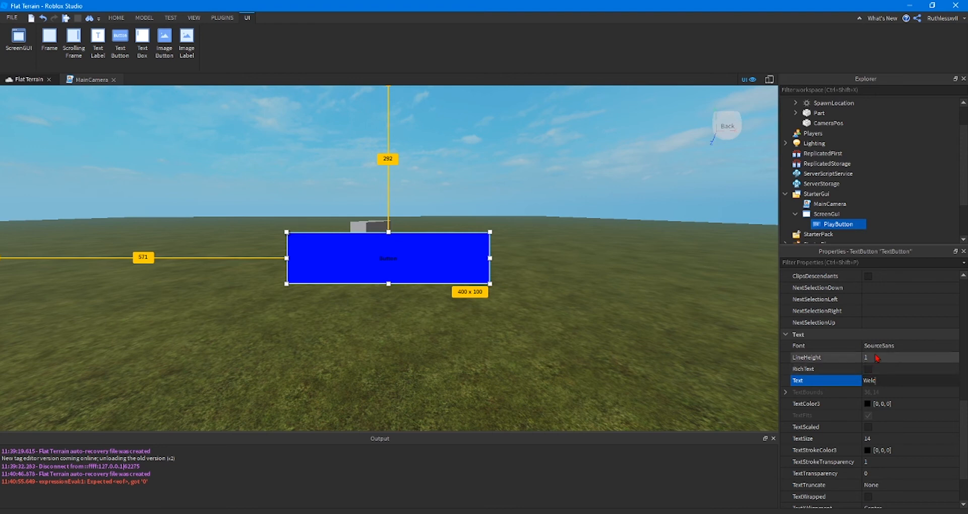
text(Welcome To My)
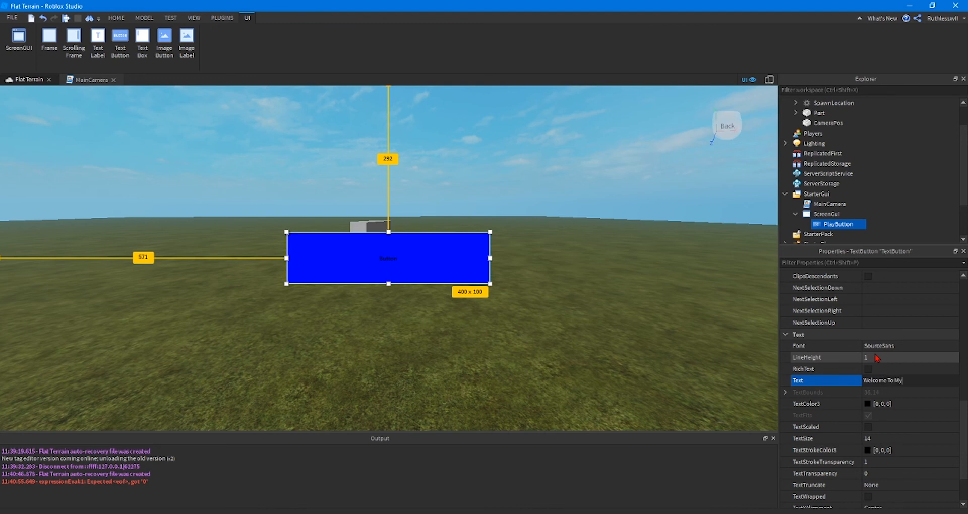
text(World)
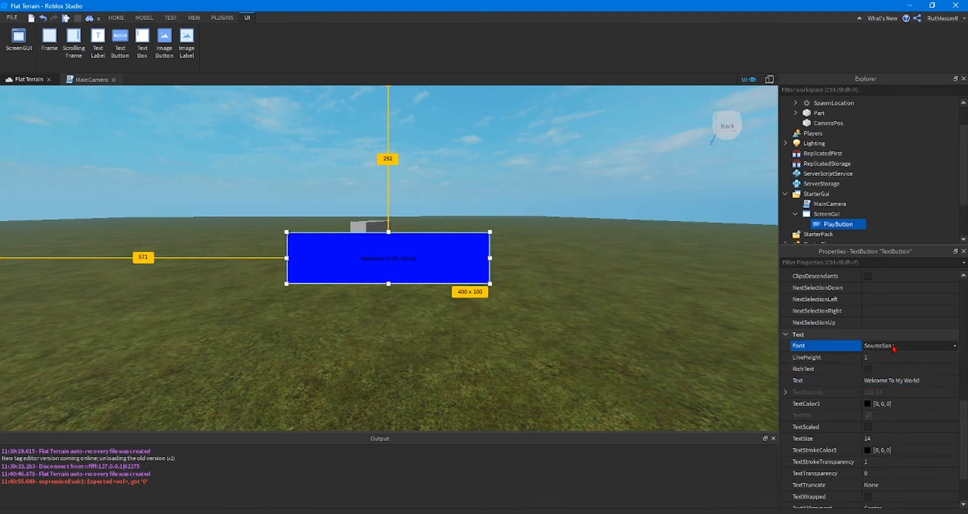
click(908, 345)
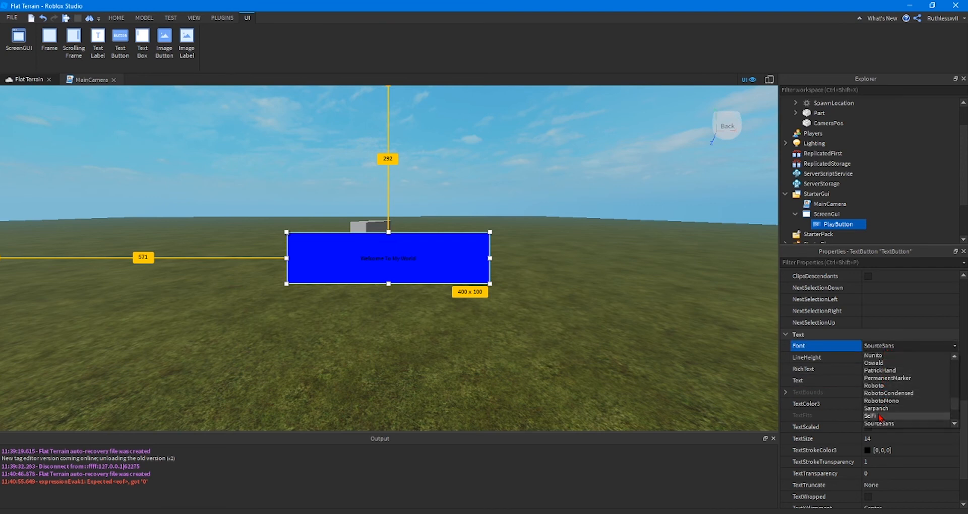
click(870, 415)
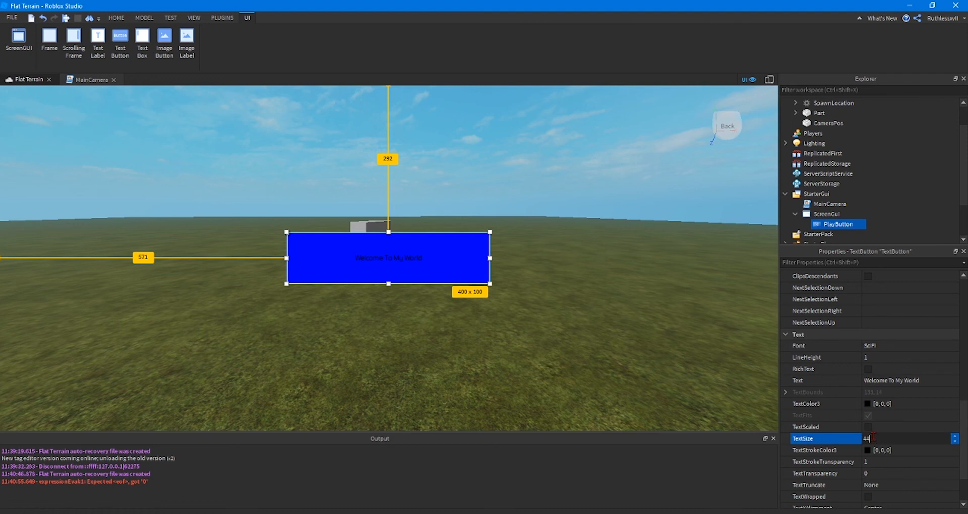
text(44)
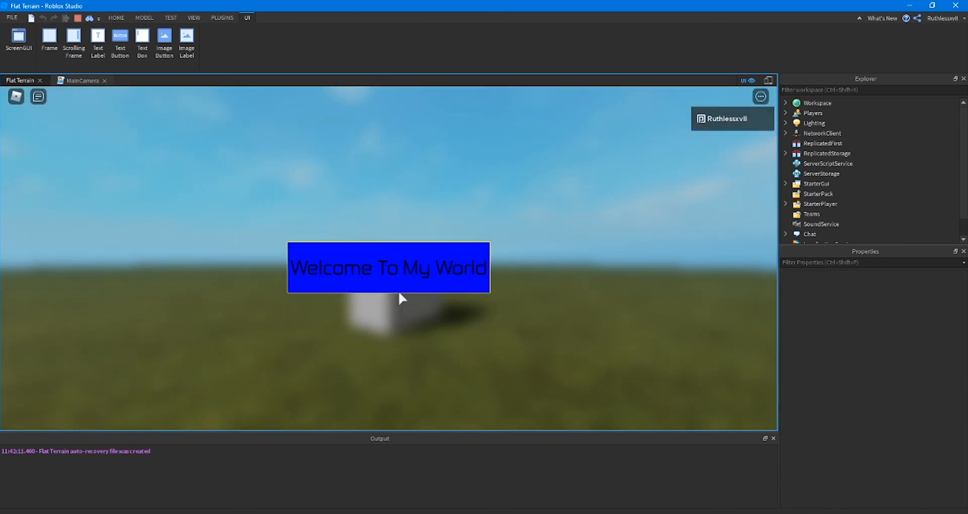
mouse_move(383, 294)
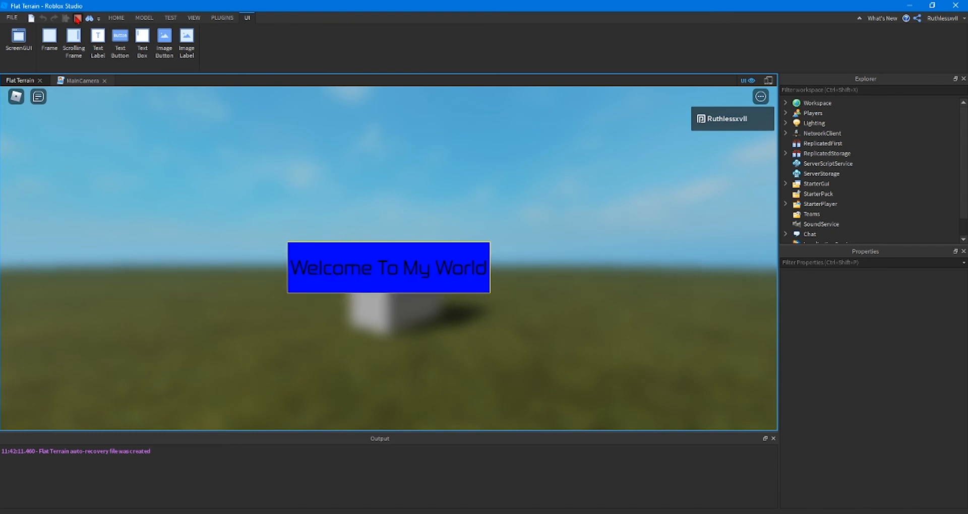
End the playtest after checking the centered button over the blurred camera view.
click(839, 224)
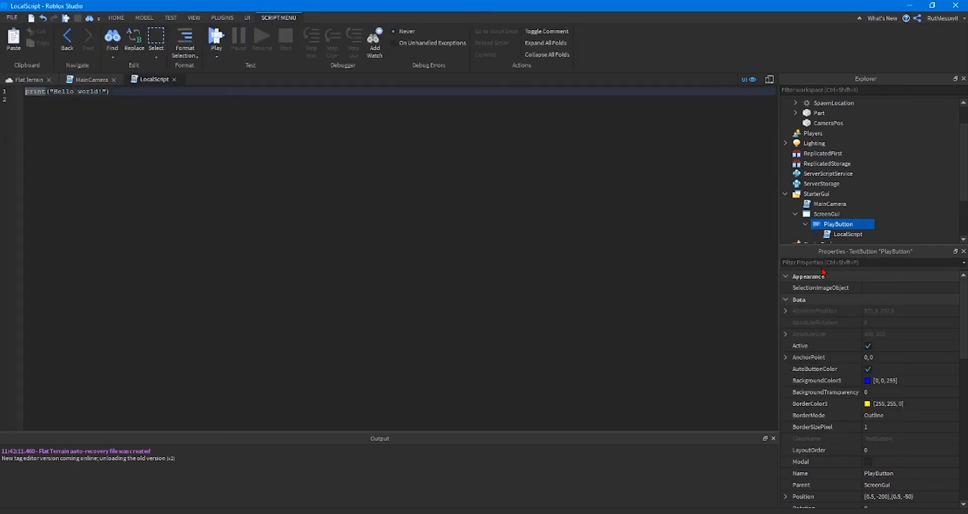
Select the default Hello world print line in PlayButton's new LocalScript for replacement.
triple_click(68, 90)
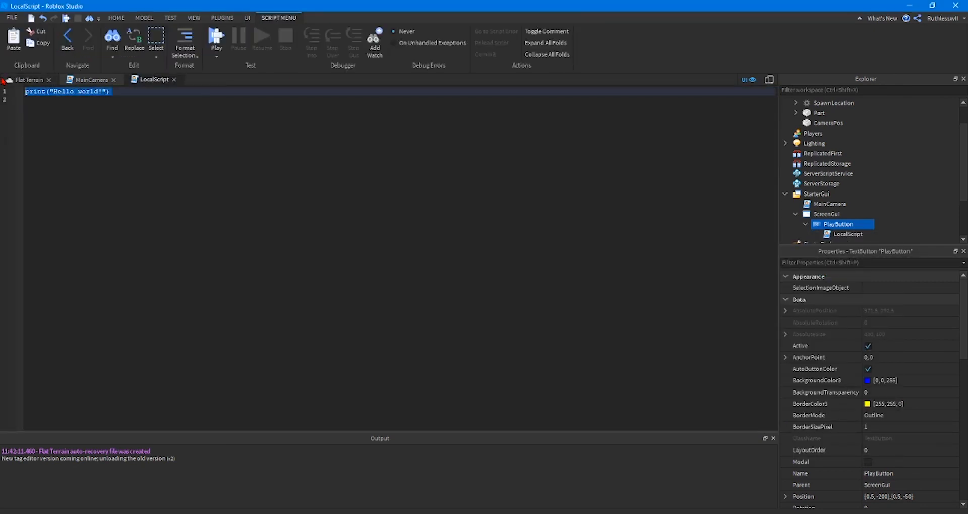